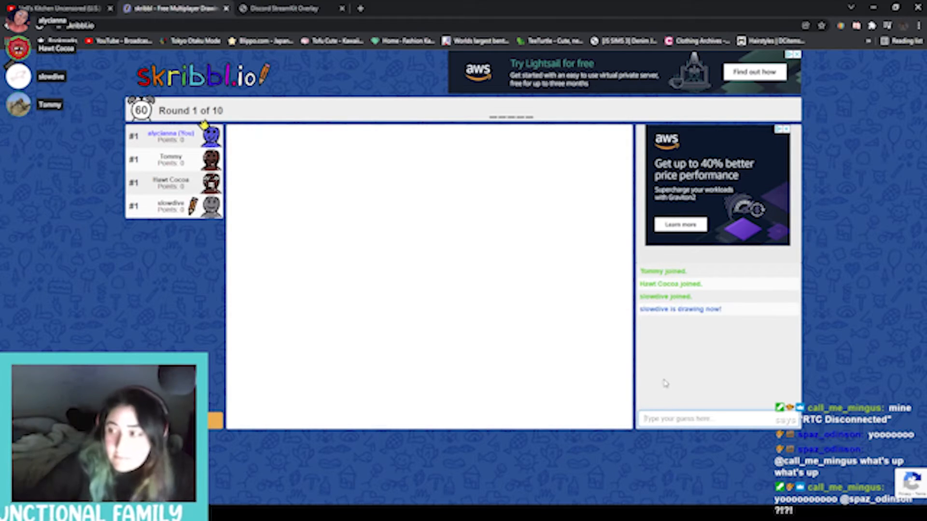
mouse_move(752, 432)
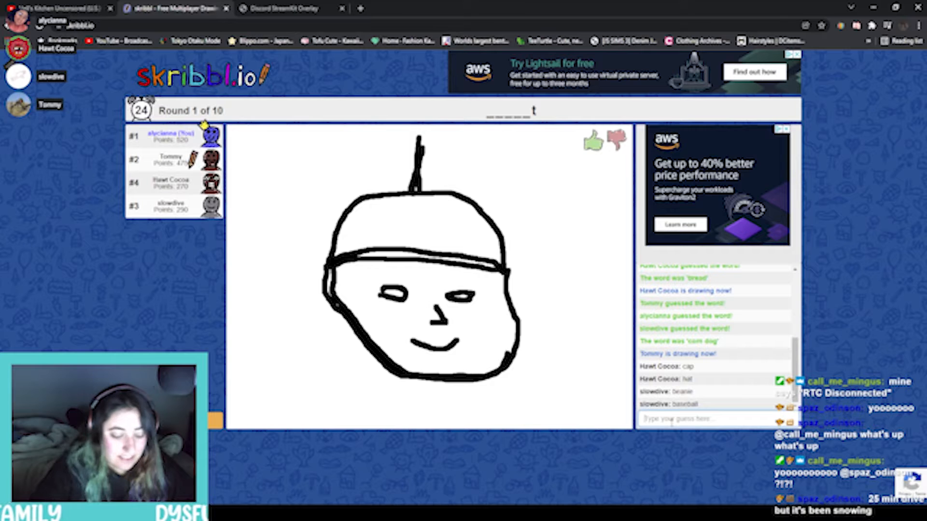
- Guess 'helmet' for the current drawing in the chat box
type("helmet")
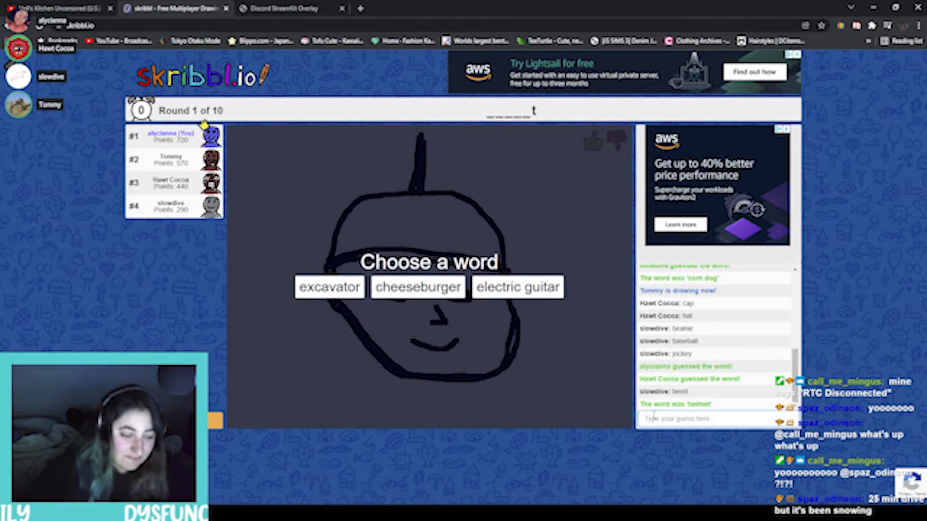
- Take 'cheeseburger' as the word and draw a burger using brown and a second colour for the layers
left_click(418, 287)
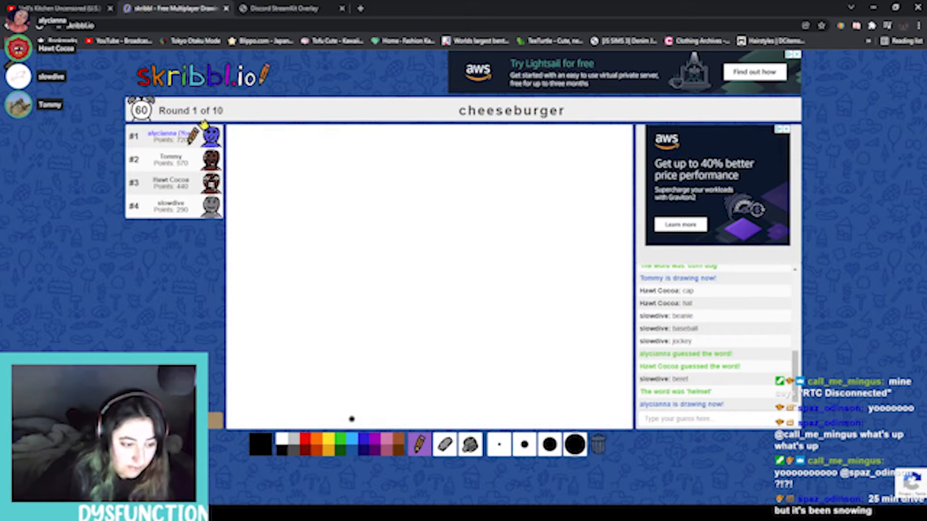
mouse_move(388, 440)
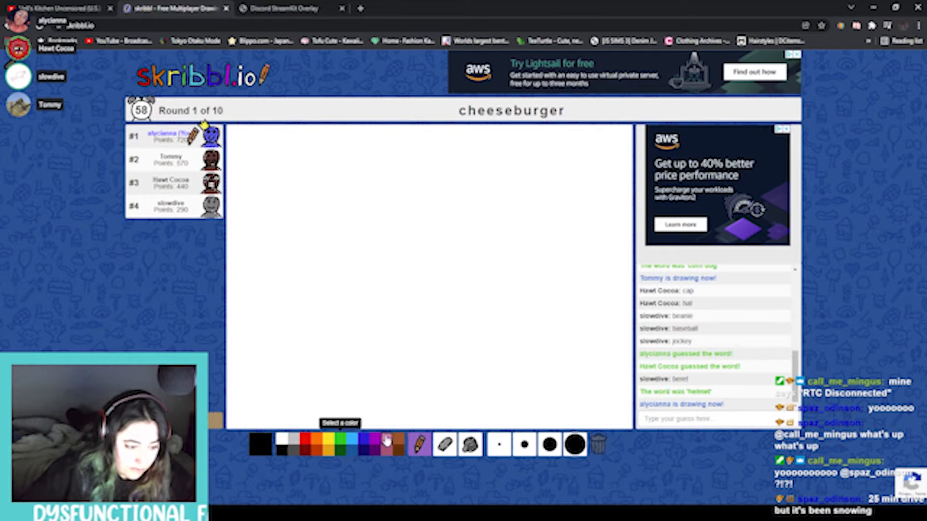
left_click(387, 439)
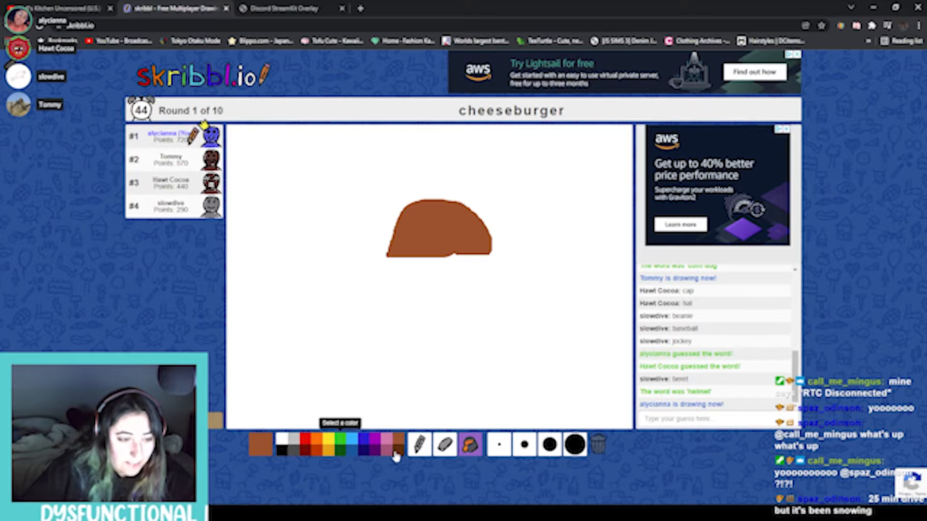
left_click(419, 444)
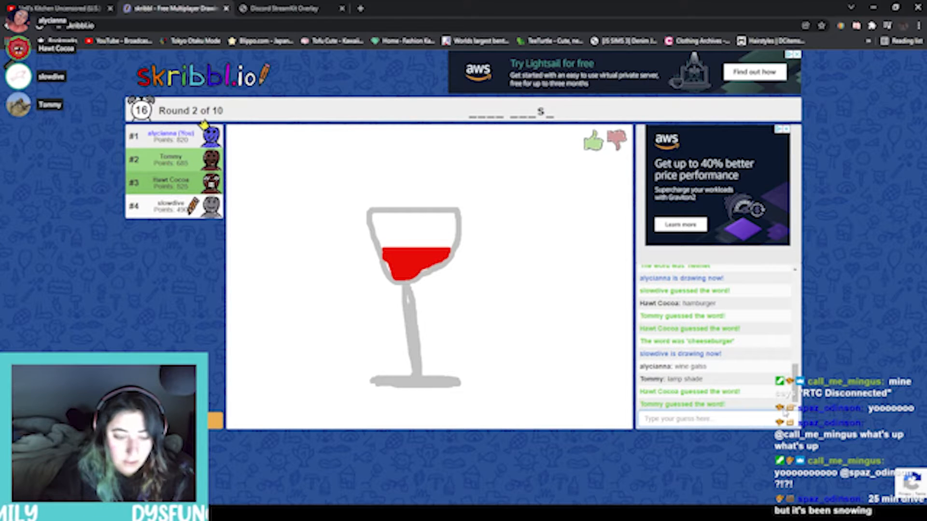
- Guess 'wine glass' for the drawing of a glass with red wine
type("wine gal")
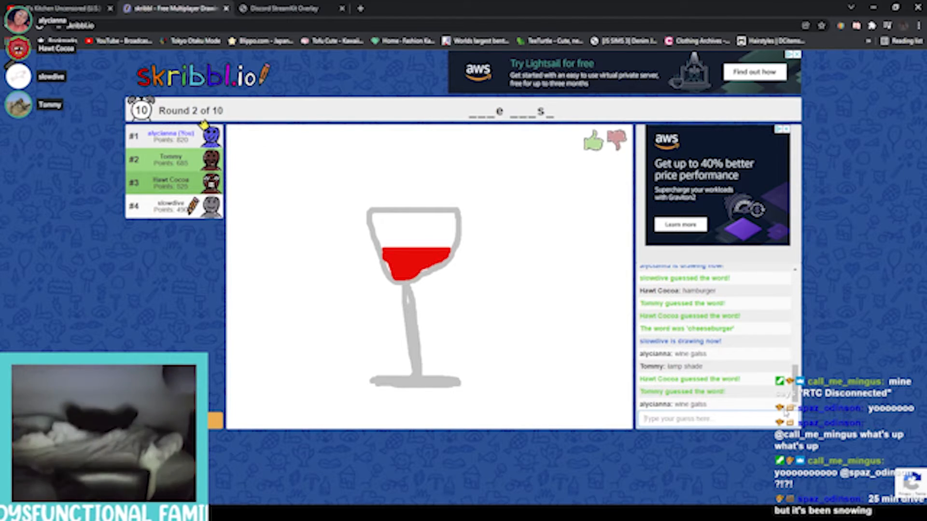
type("wine")
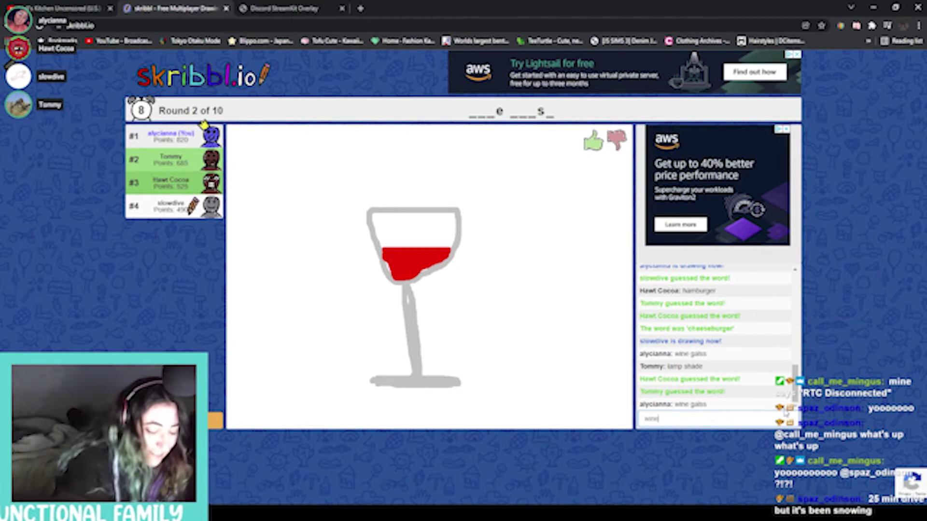
key("Return")
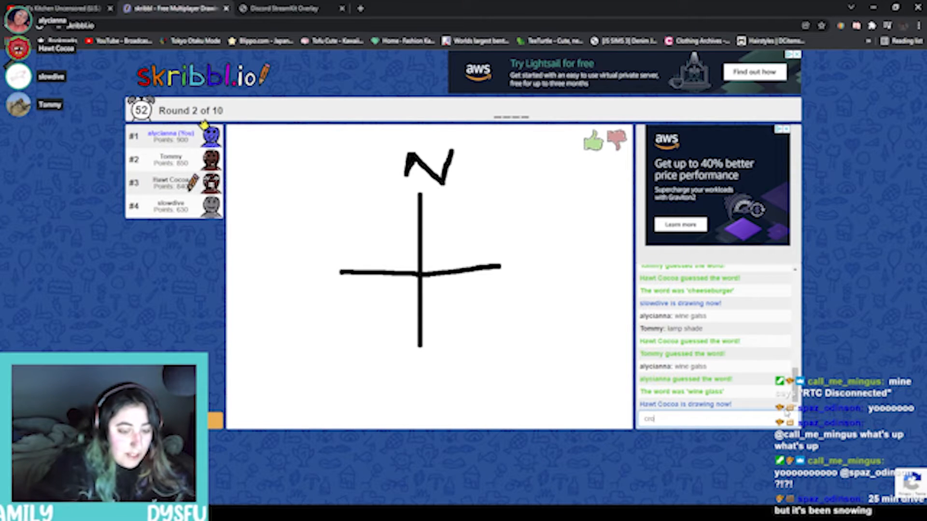
- Guess 'cross' at the drawing, then keep guessing until 'Brazil' is found
type("cross")
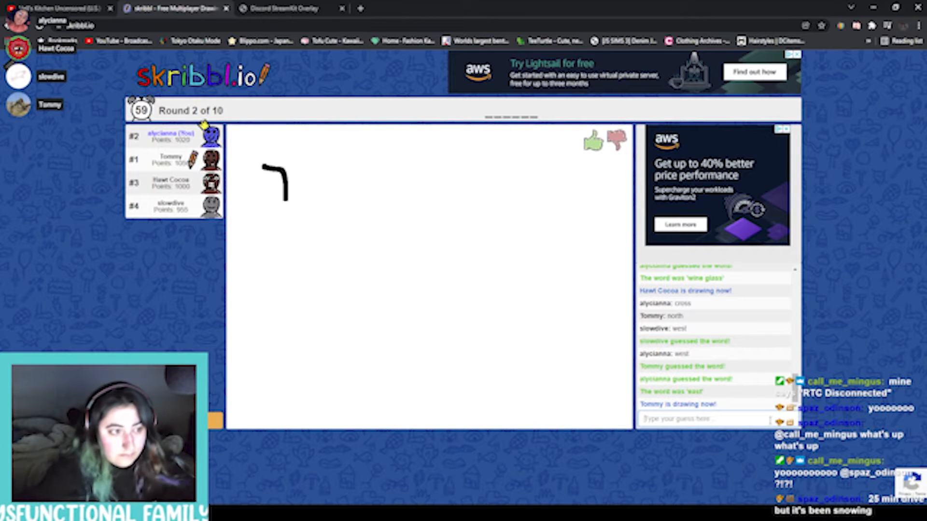
left_click_drag(284, 195, 340, 284)
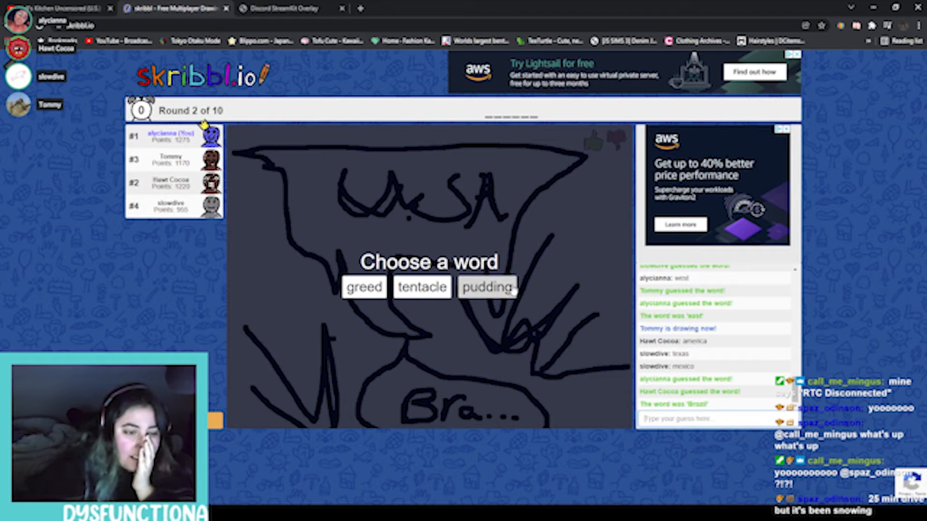
- Take 'pudding' as the word and start drawing it with a chosen colour
left_click(487, 288)
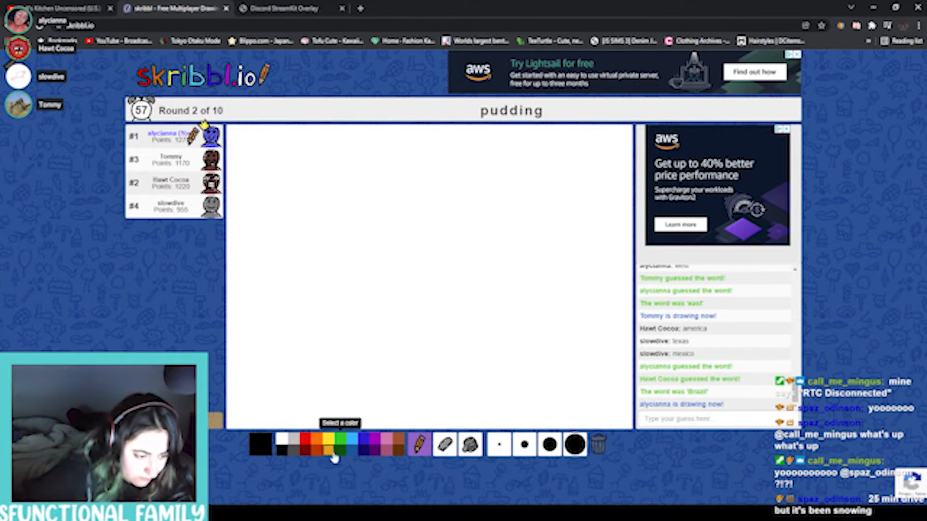
left_click(373, 243)
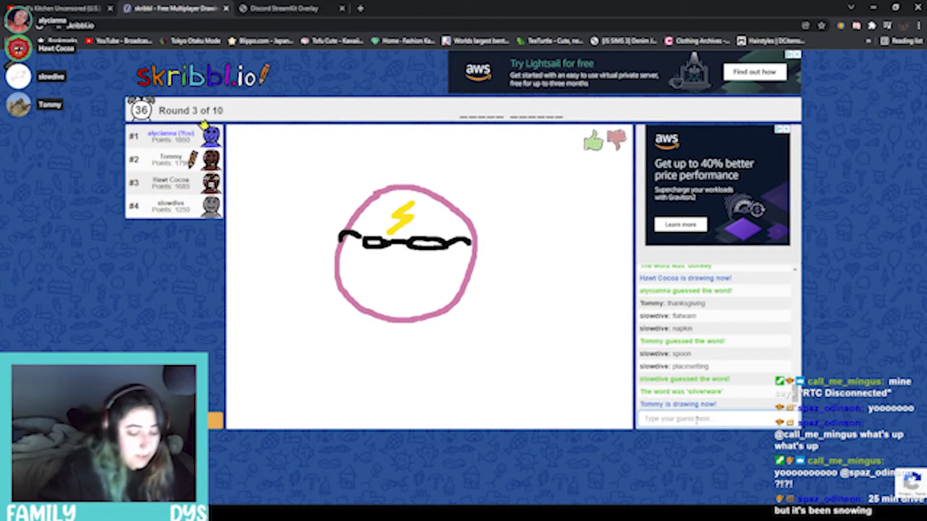
- Guess 'harry potter' for the current drawing in the chat box
type("harry pott")
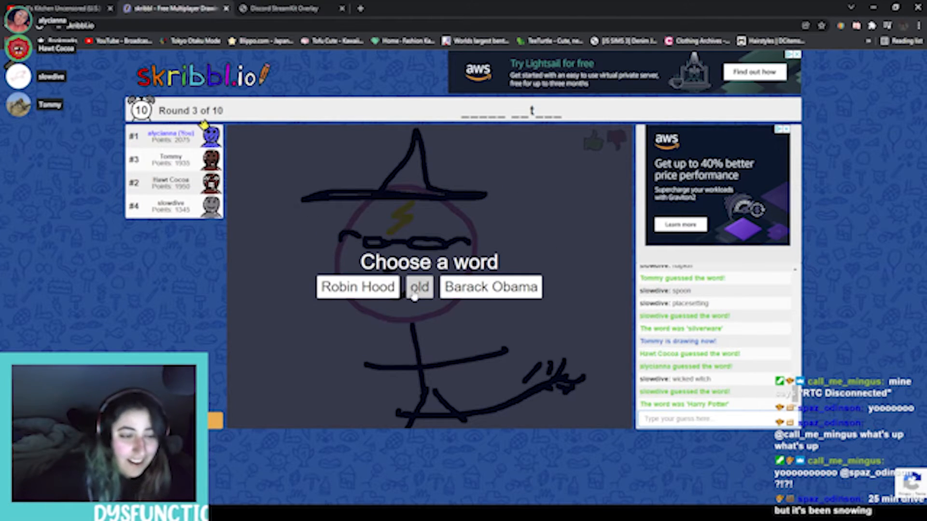
- Take 'old' as the word and draw a hunched figure with a cane in black and light blue
left_click(420, 286)
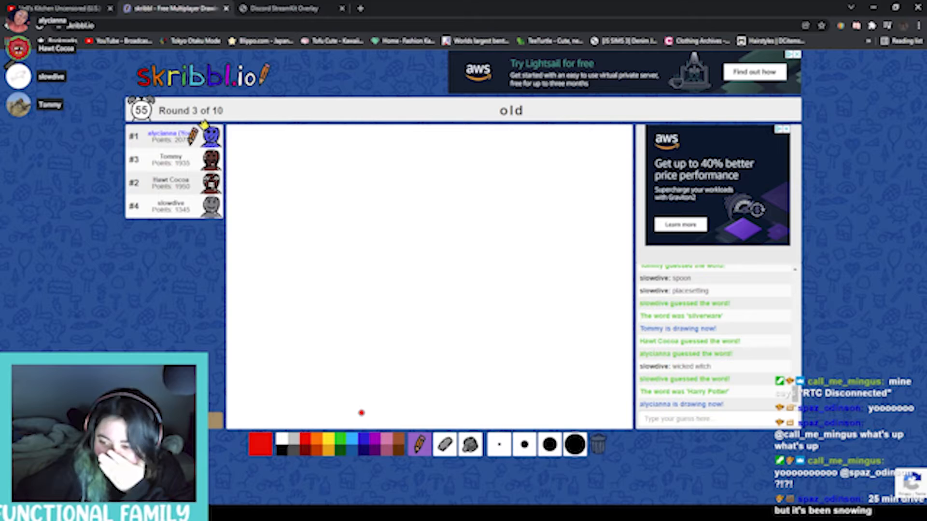
left_click(258, 444)
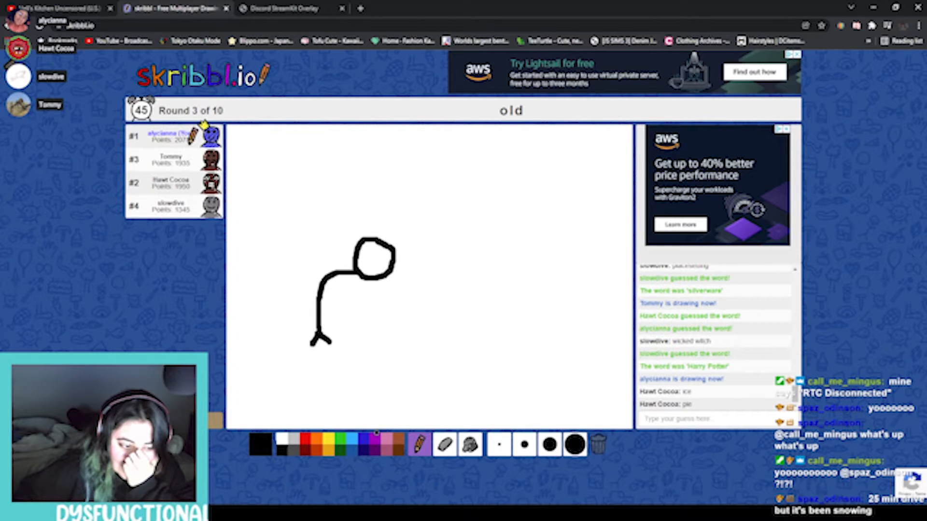
left_click(260, 440)
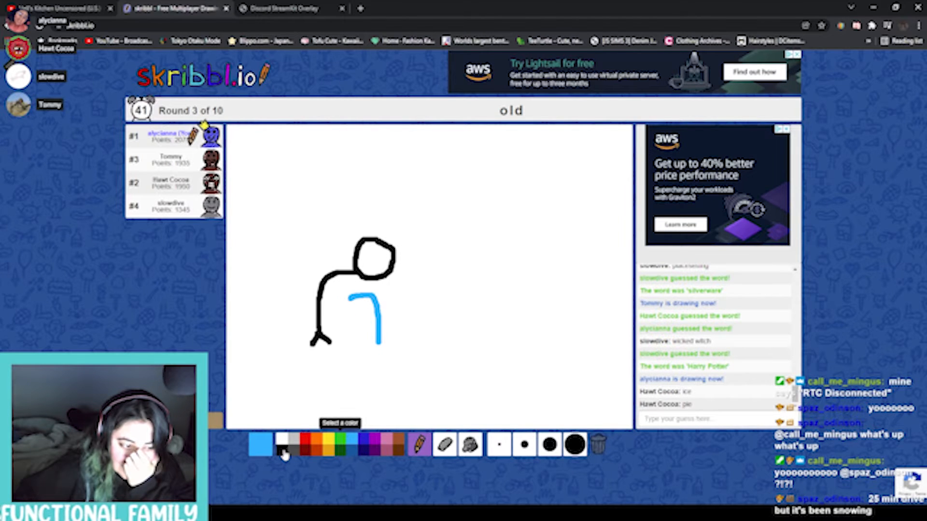
left_click(256, 442)
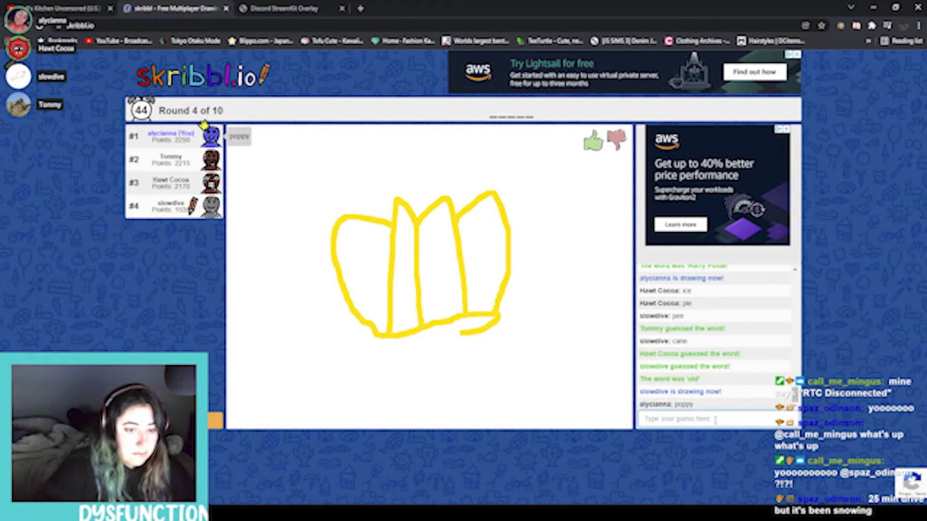
- Guess 'crown' at the yellow crown-like drawing in round 4
type("cro")
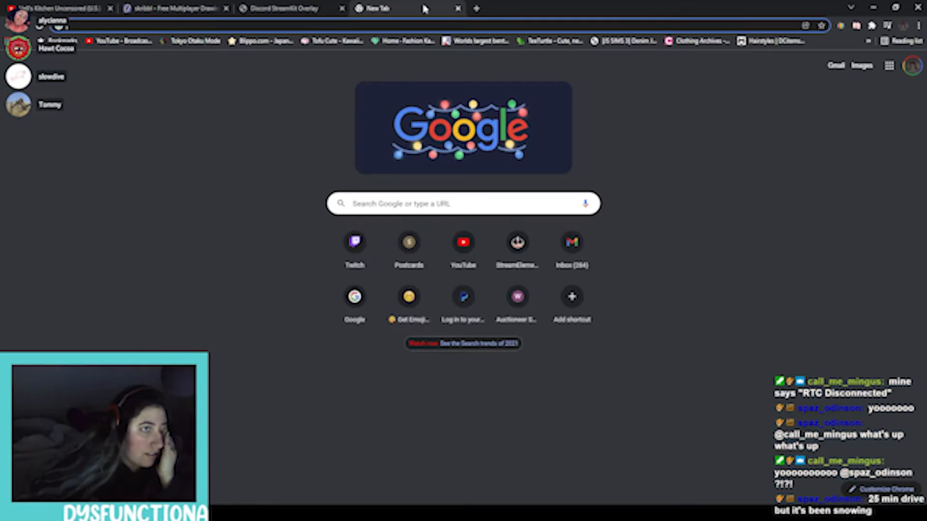
- Start a search for 'lepi' in a new Chrome tab to check the spelling of leprechaun
left_click(171, 9)
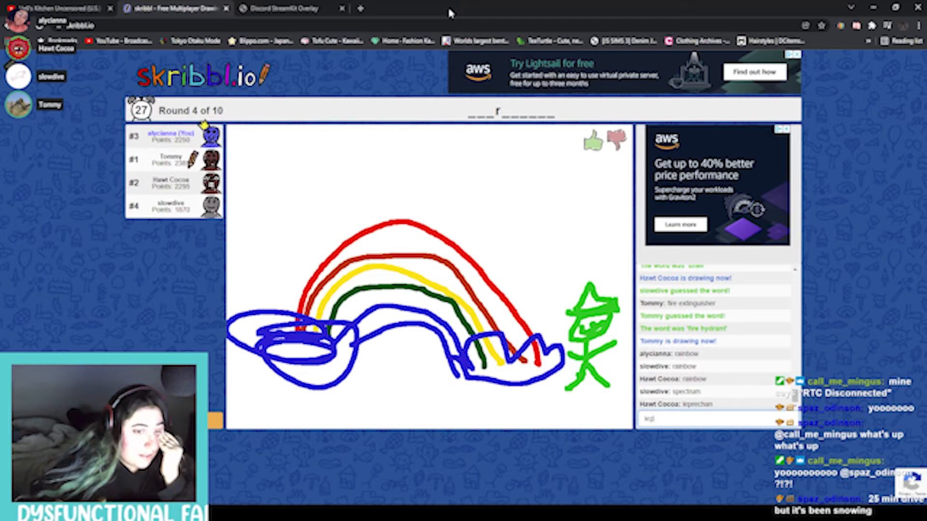
left_click(358, 8)
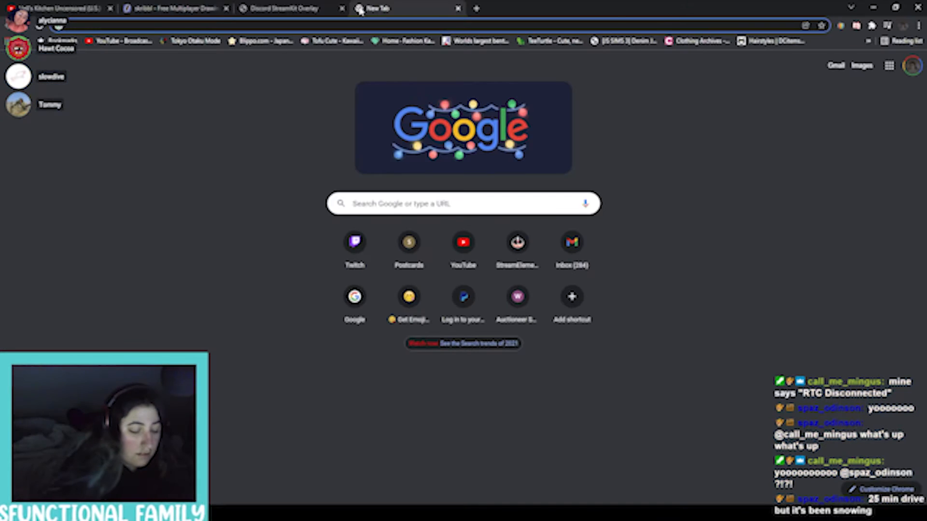
type("lepi")
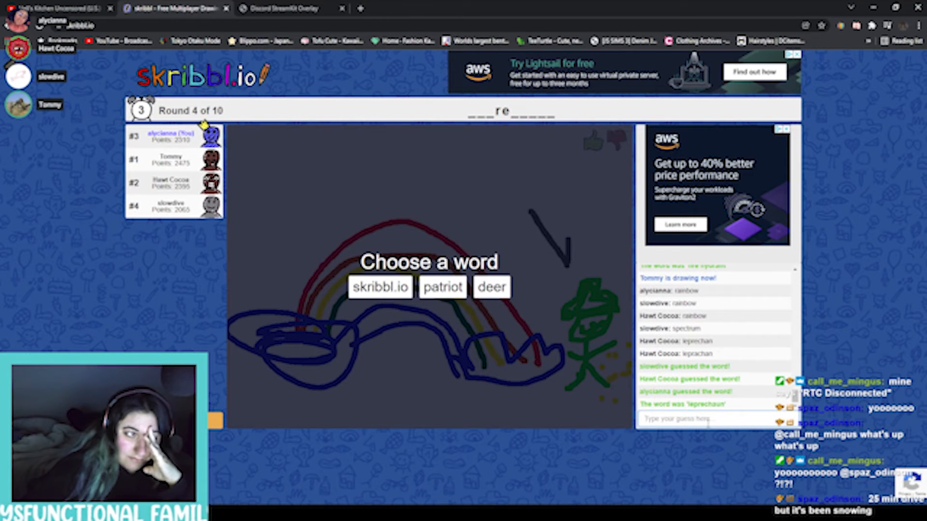
- Take 'skribbl.io' as the next word to draw
left_click(380, 287)
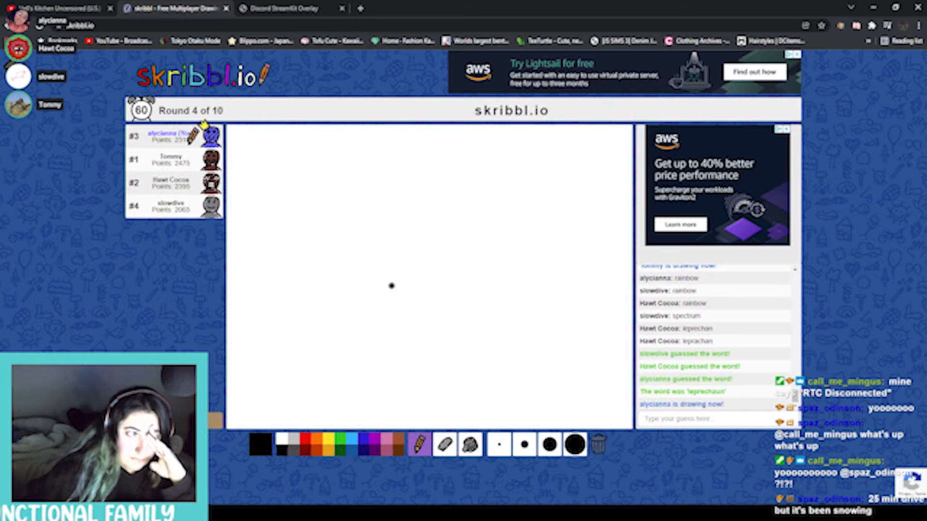
- Draw red, orange, green, blue, navy and purple vertical stripes across the canvas
left_click(260, 441)
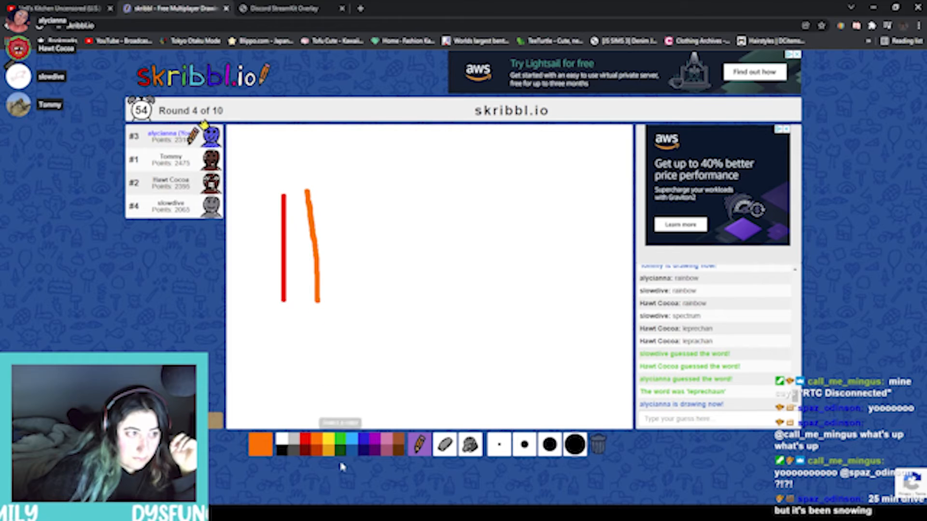
mouse_move(338, 445)
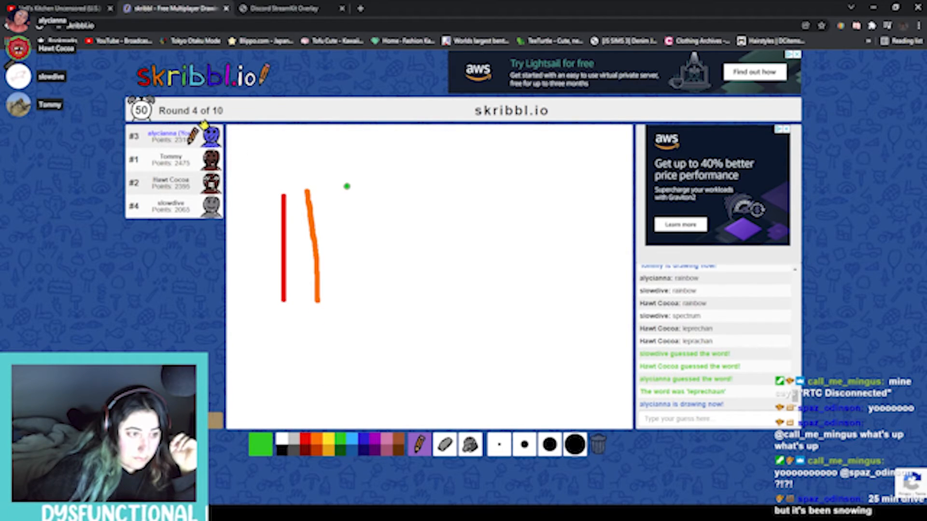
left_click_drag(346, 187, 358, 290)
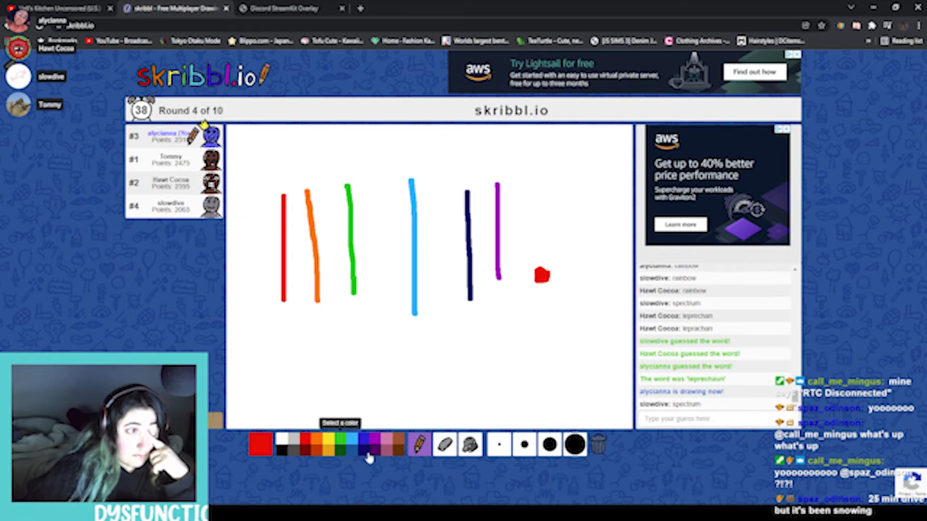
left_click(262, 440)
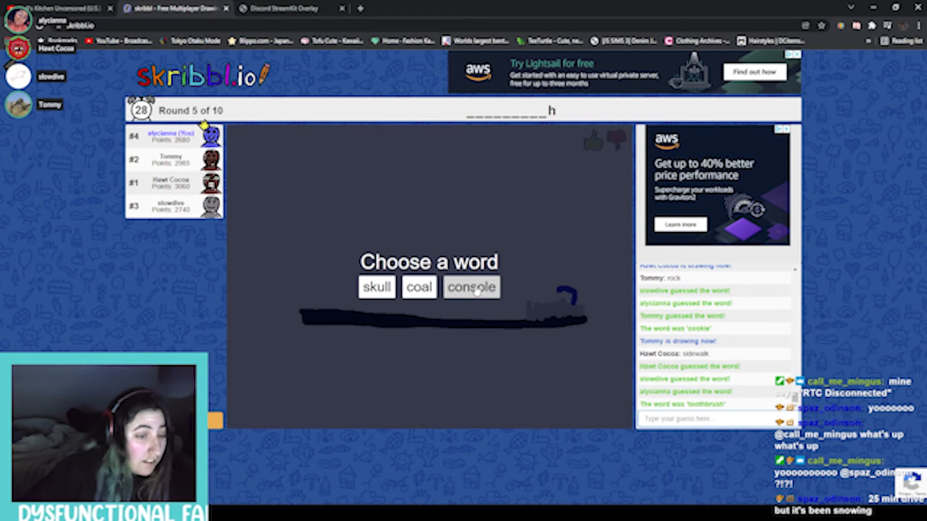
- Choose 'console' from the three offered words to draw next
left_click(471, 287)
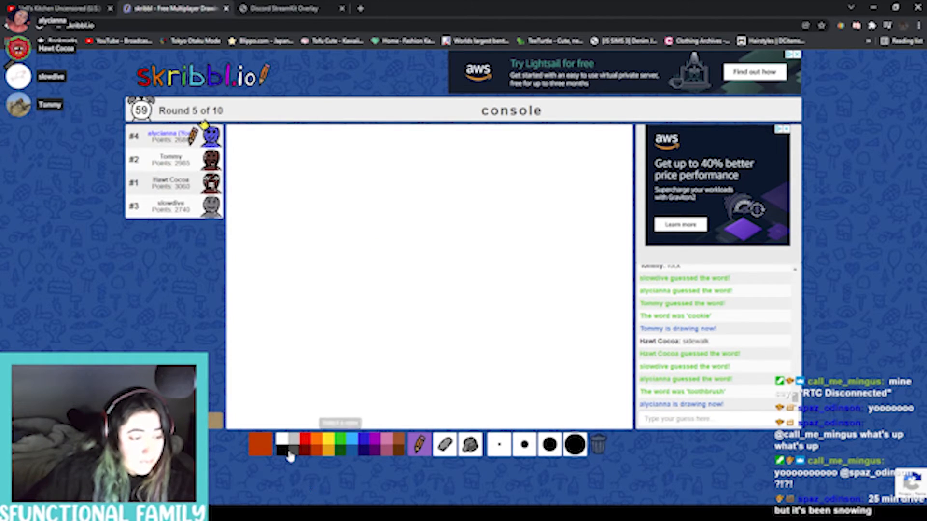
- Pick a colour and sketch a game console with the pencil
left_click(261, 440)
type("gol")
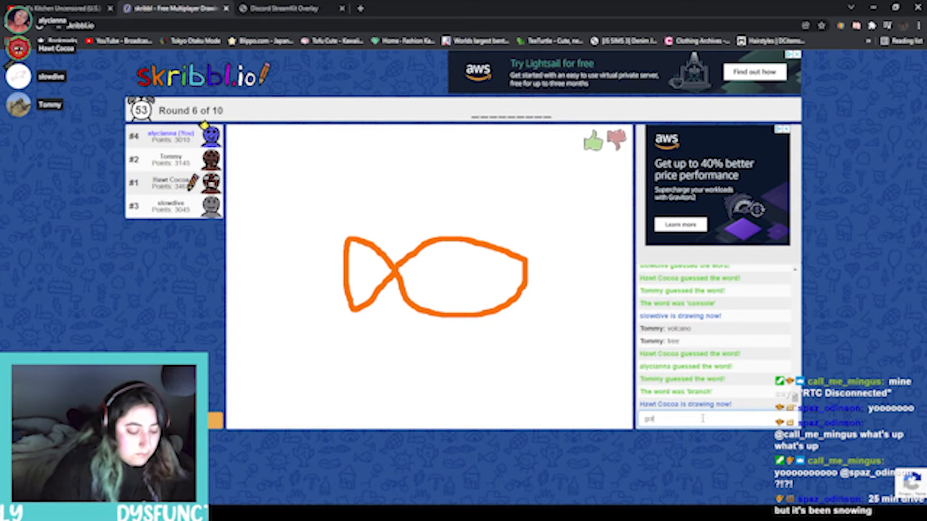
- Guess 'clownfish' for the striped orange fish in the chat
key("Return")
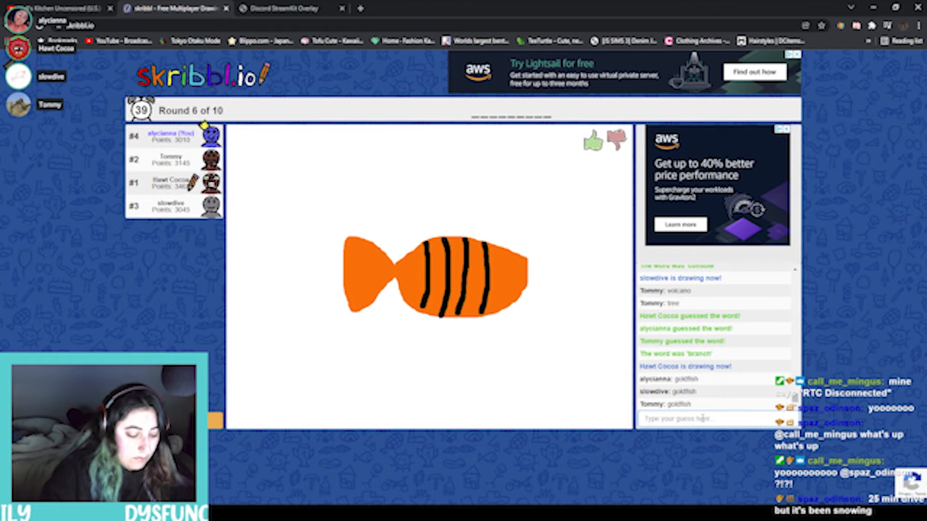
type("clownf")
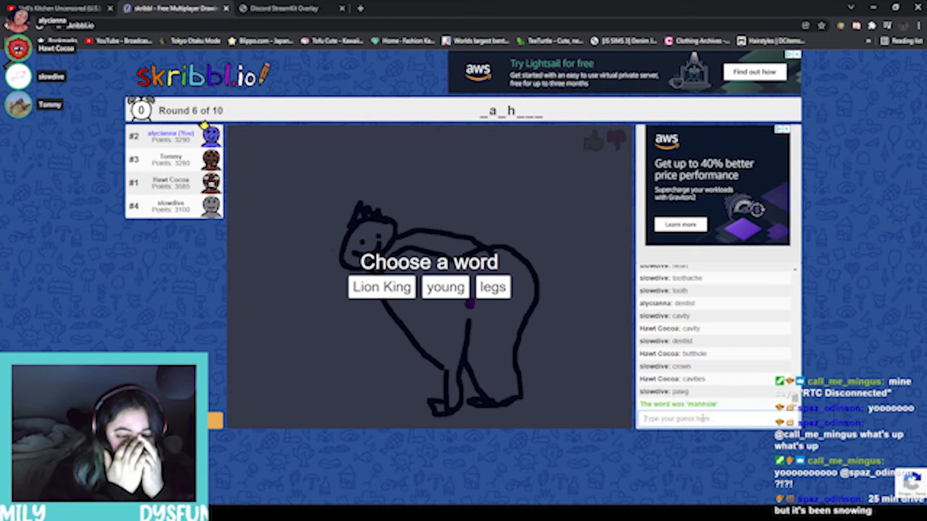
mouse_move(444, 287)
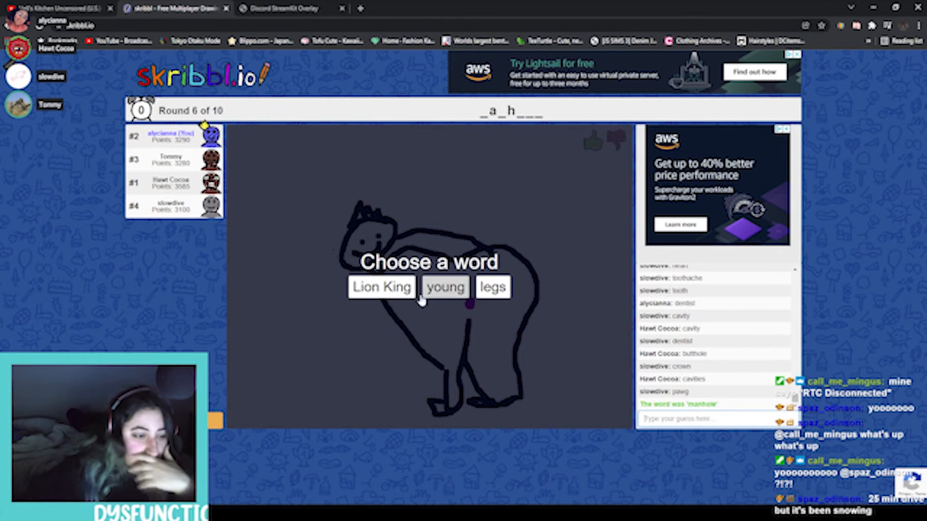
- Choose 'Lion King', draw a yellow crown and brown head, and fill the head with the bucket
left_click(381, 287)
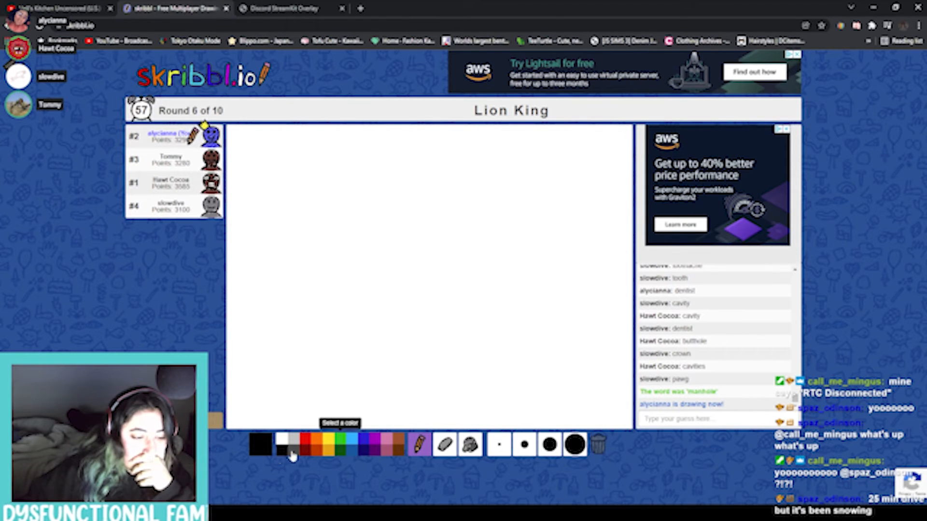
left_click(277, 447)
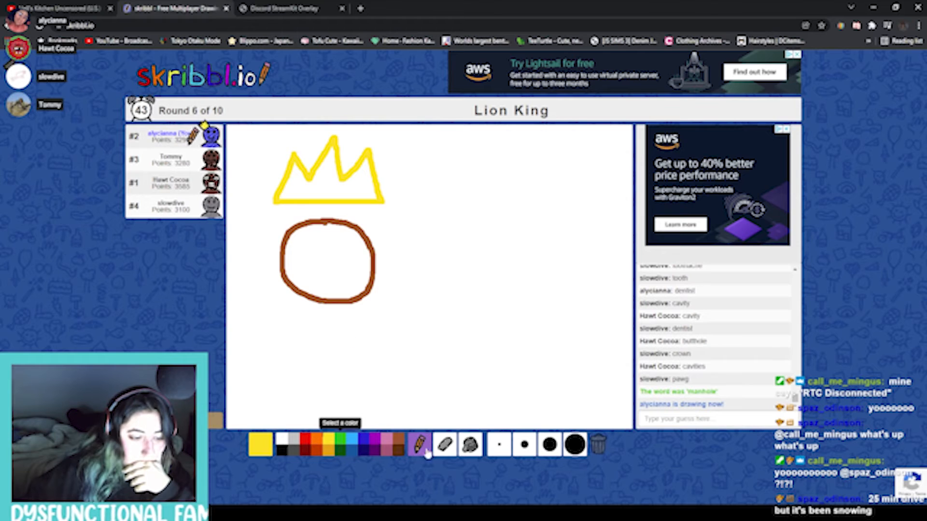
left_click(469, 445)
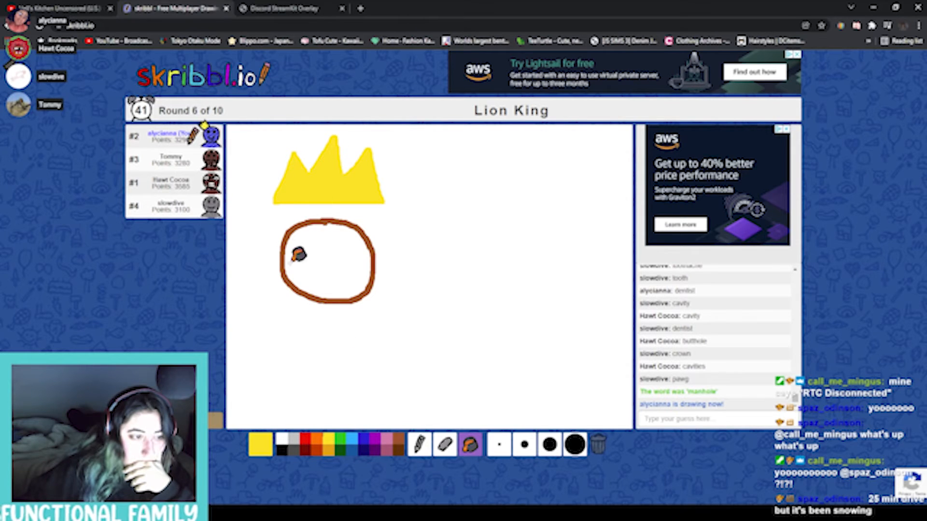
left_click(259, 444)
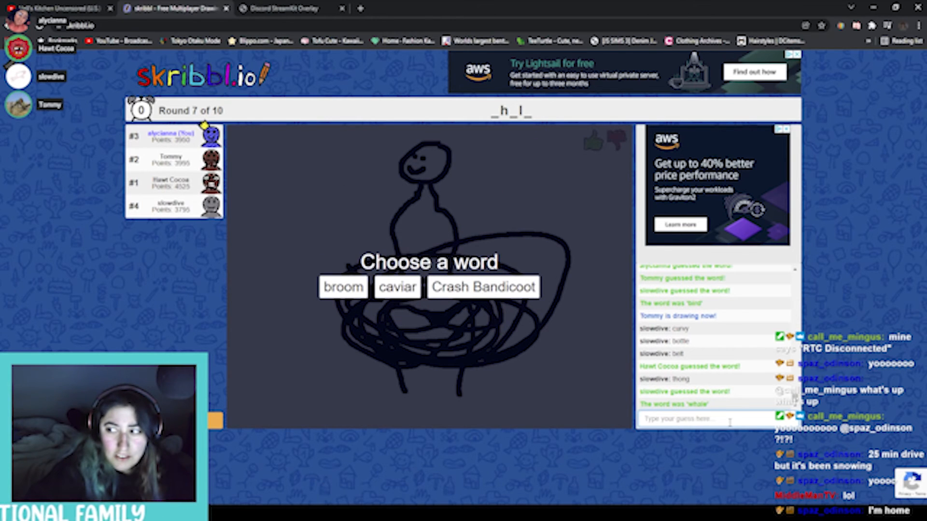
mouse_move(292, 276)
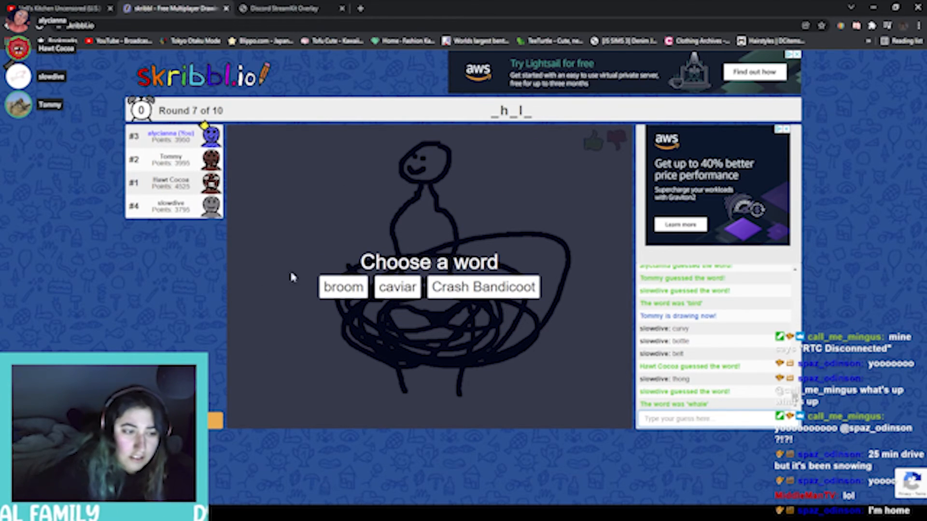
- Choose one of the offered round-7 words and draw it
left_click(343, 287)
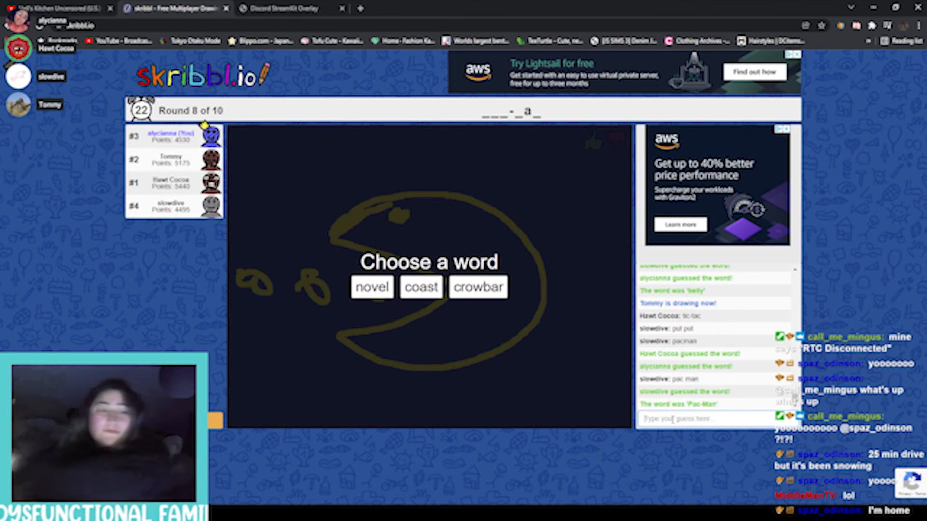
mouse_move(394, 159)
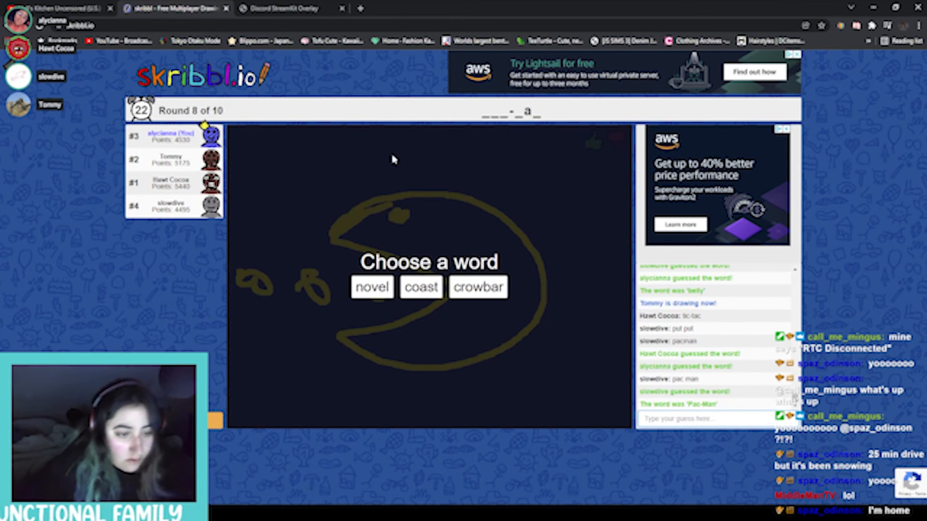
mouse_move(300, 285)
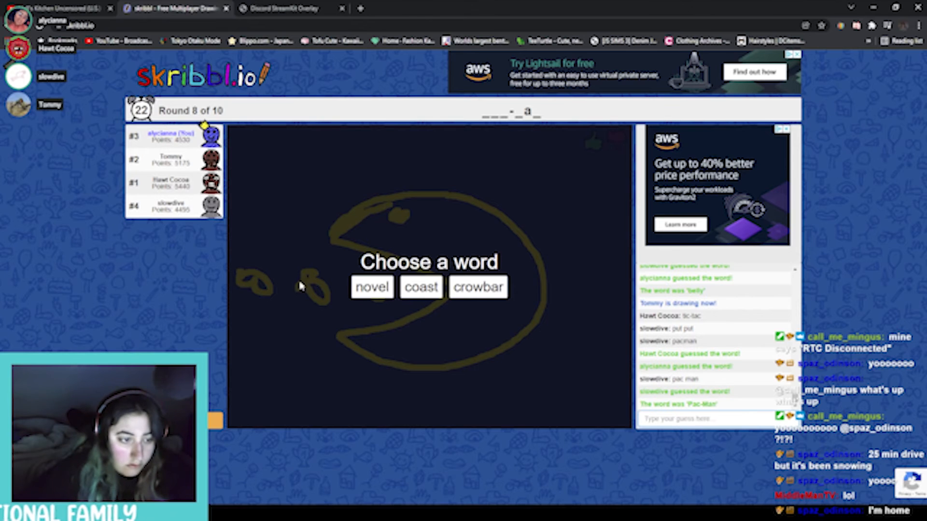
- Choose 'novel' from the word prompt for round 8
left_click(371, 287)
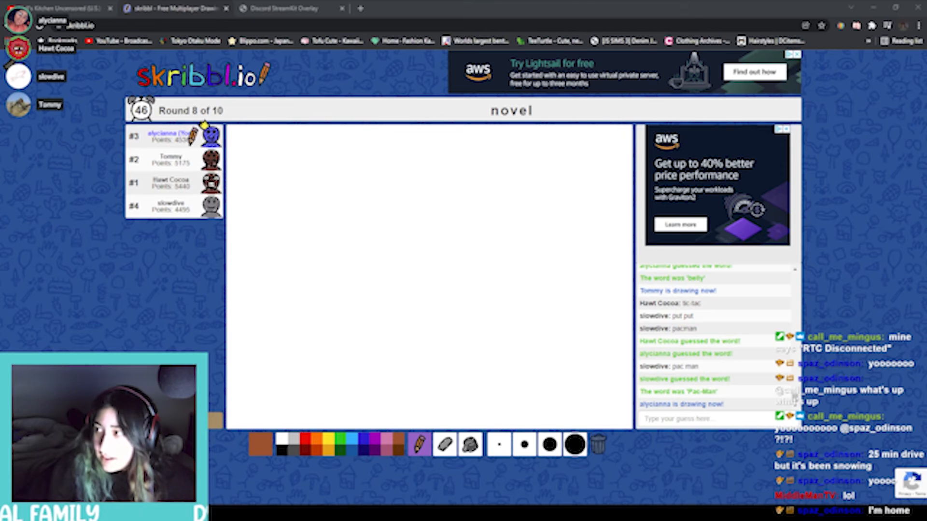
- Draw the 'novel' clue on the canvas until all players guess it
left_click(370, 179)
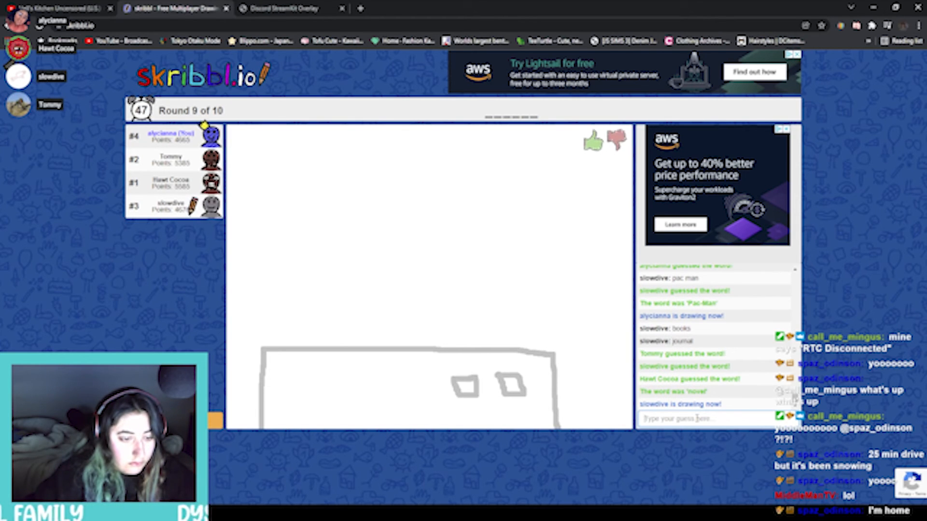
- Guess 'window' in the chat while slowdive draws
type("window")
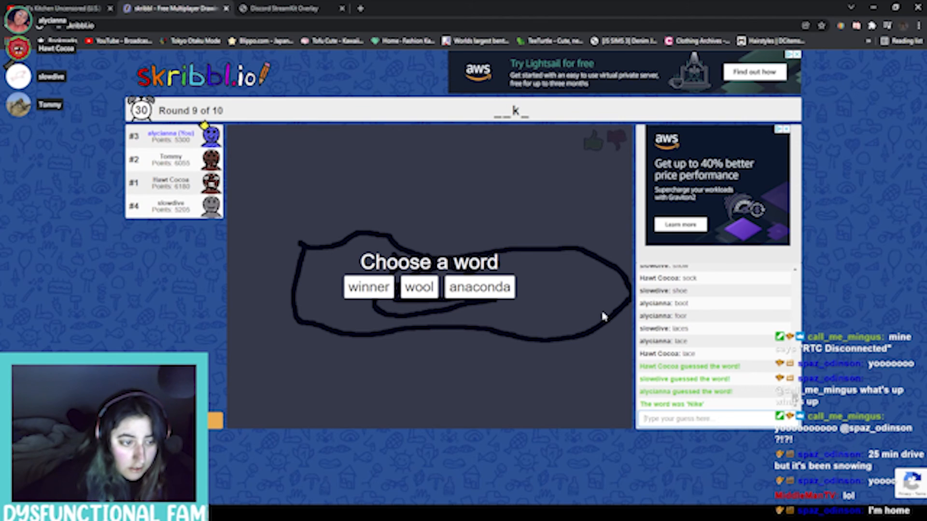
- Choose 'winner' and draw a stick figure on a 1-2-3 podium
left_click(368, 287)
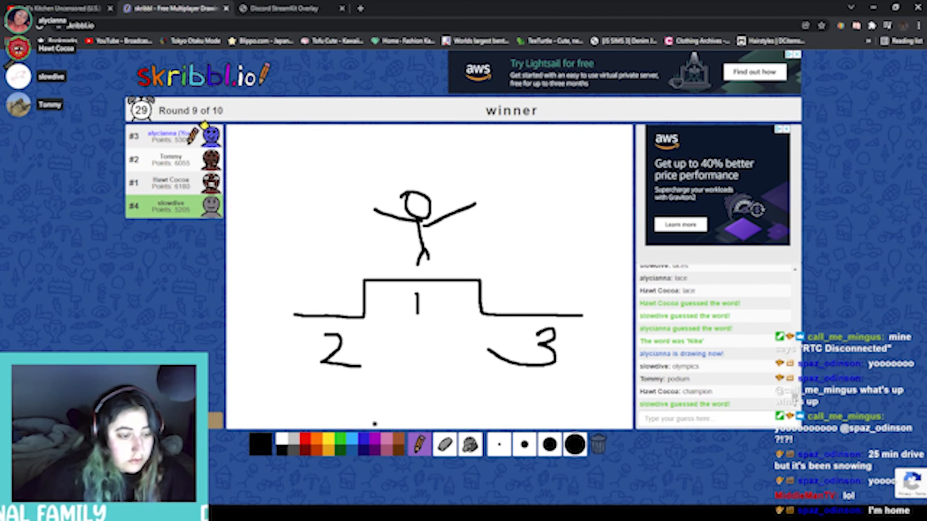
- Choose 'seaweed' as the word to draw and switch the brush to light blue
left_click(259, 439)
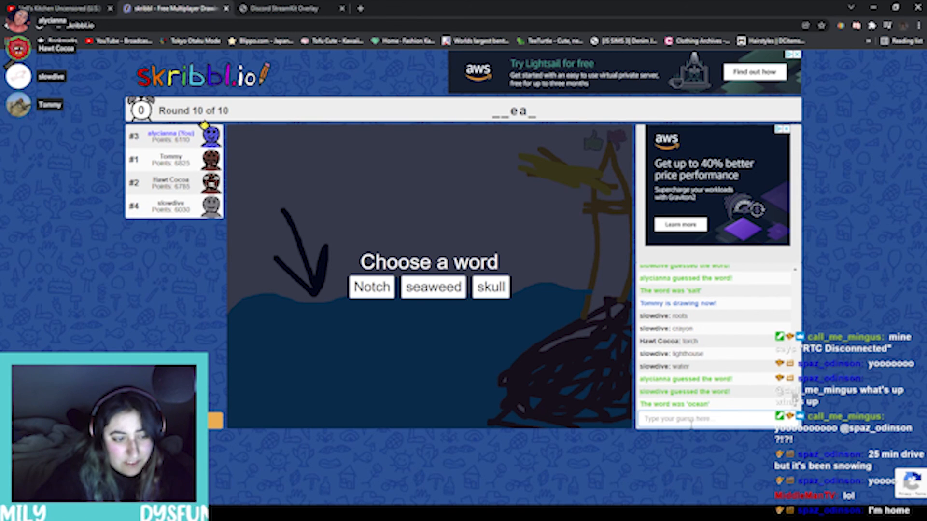
mouse_move(510, 328)
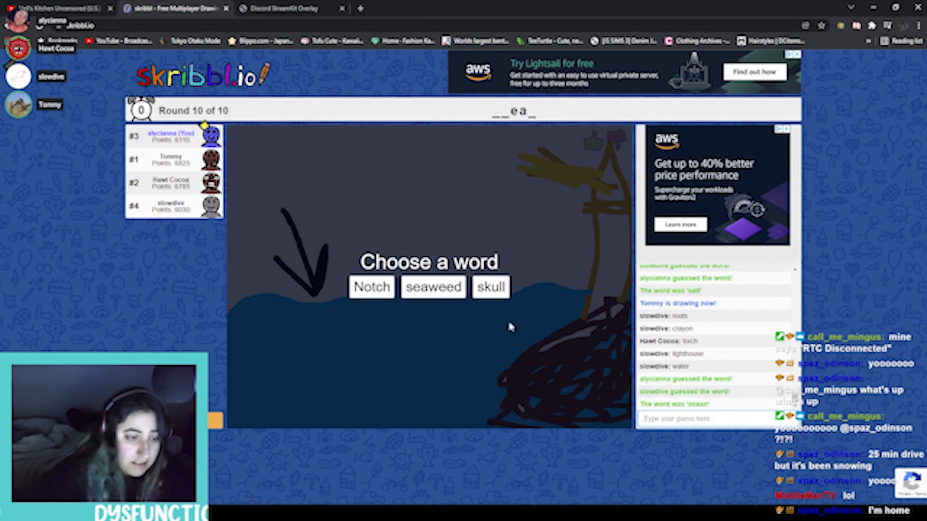
left_click(433, 287)
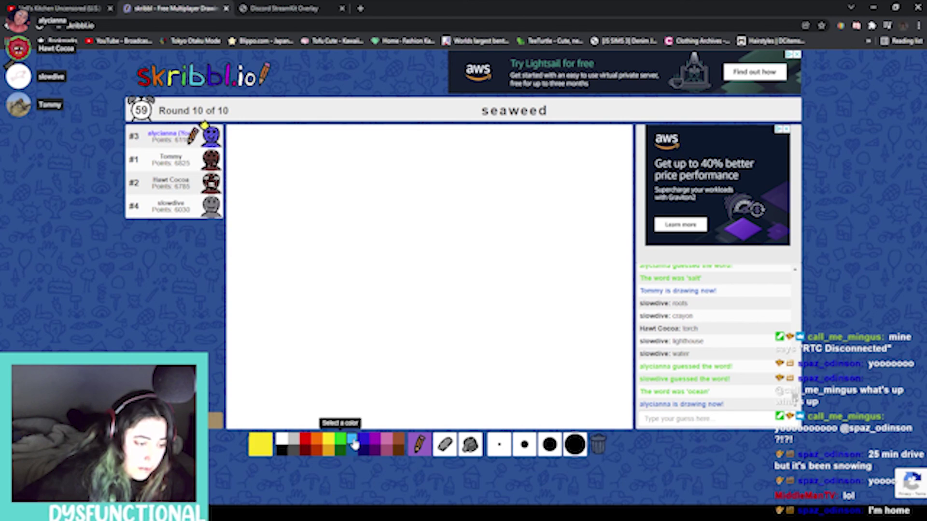
left_click(353, 441)
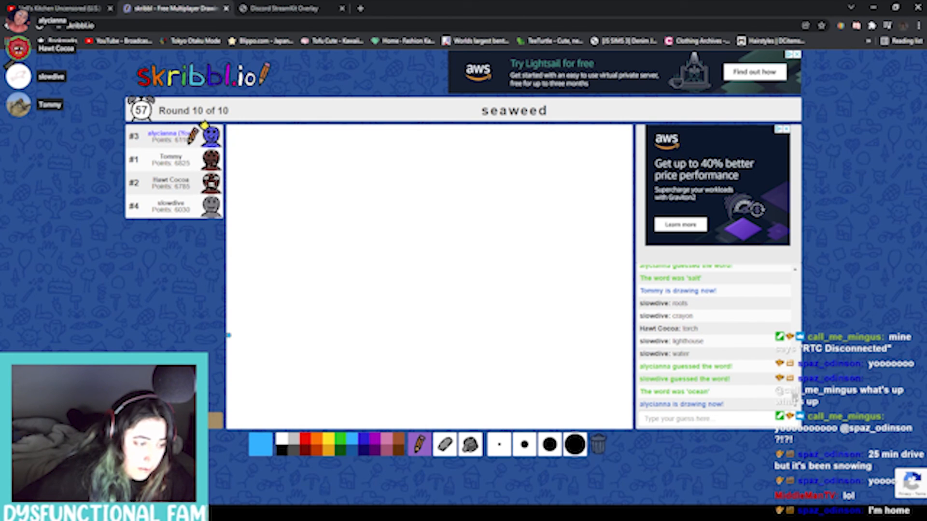